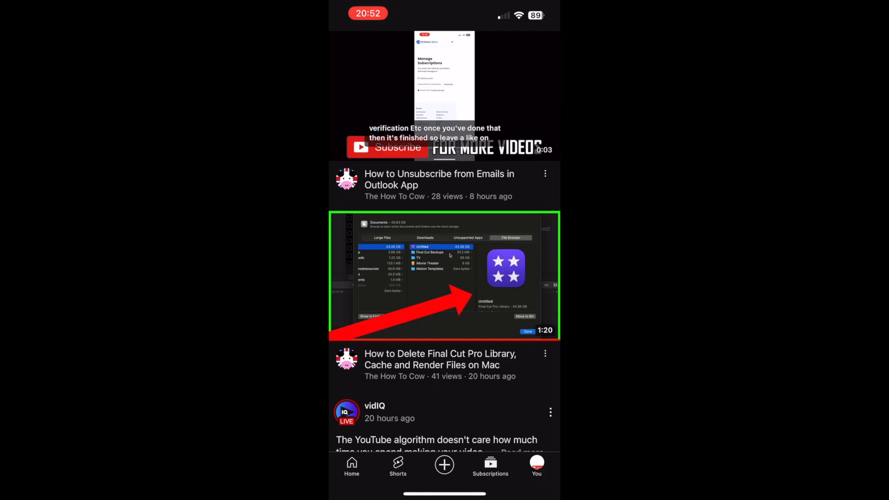
Open the Playlists page listing How to Delete Playlist, Liked videos and Watch Later
left_click(535, 464)
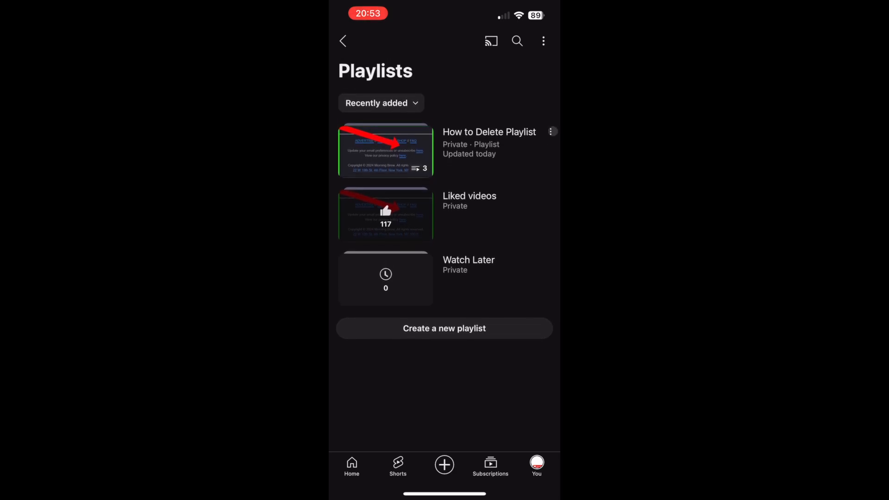
Delete the 'How to Delete Playlist' playlist from its options menu and confirm the deletion
left_click(551, 131)
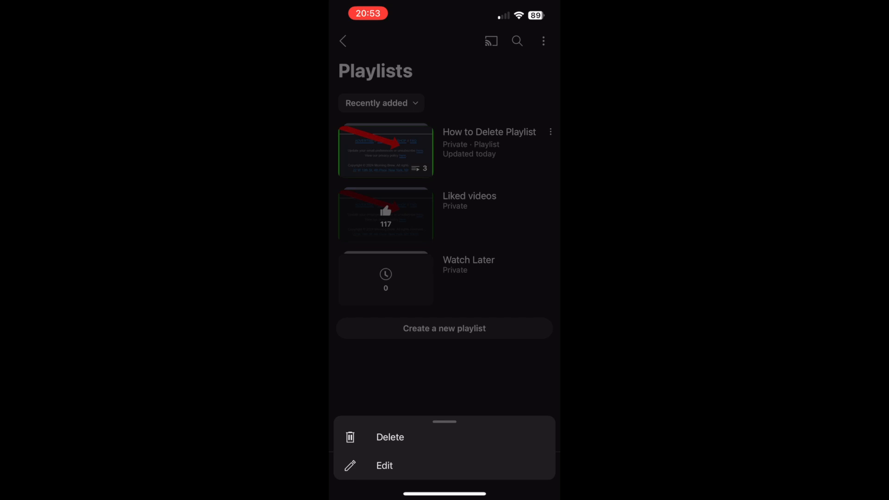
left_click(389, 436)
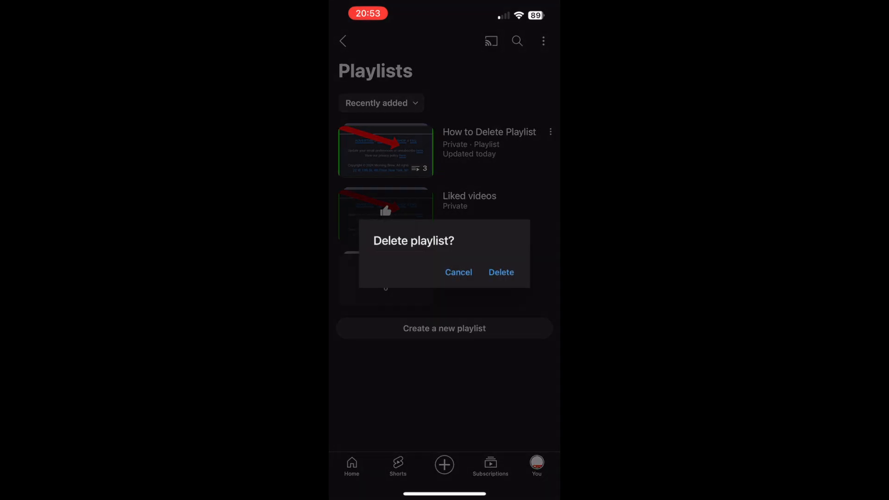
left_click(458, 272)
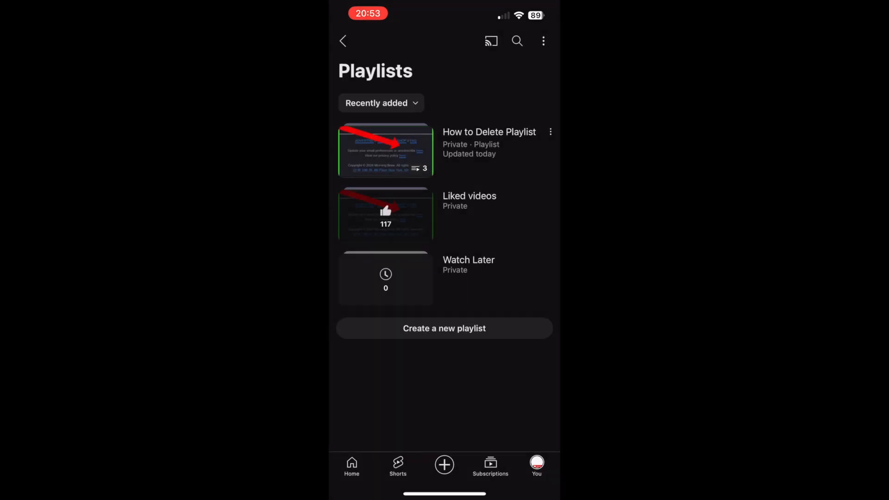
left_click(550, 132)
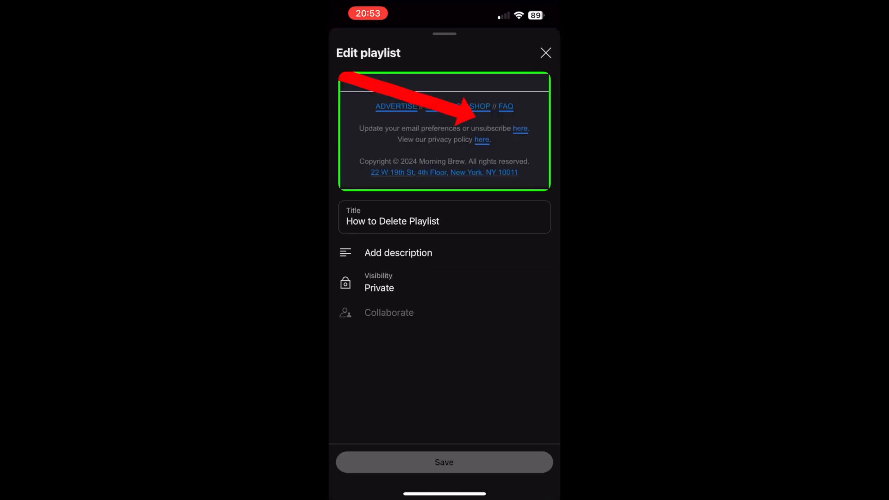
left_click(544, 53)
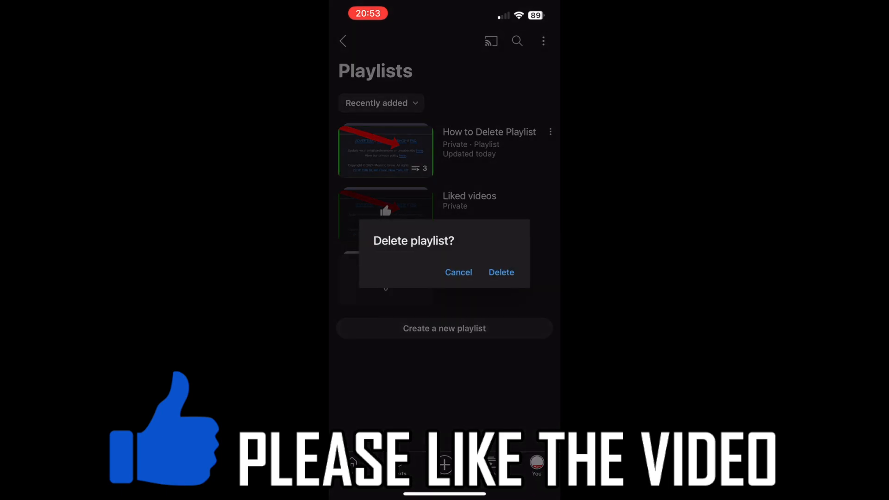
left_click(499, 272)
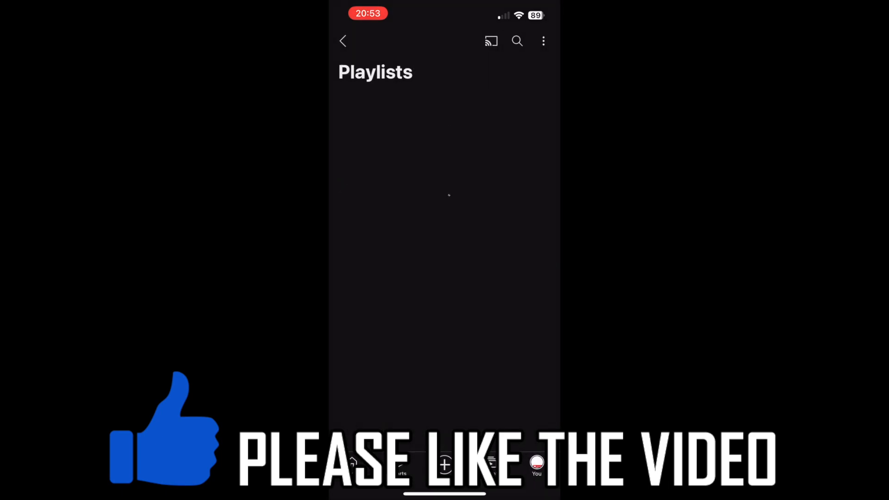